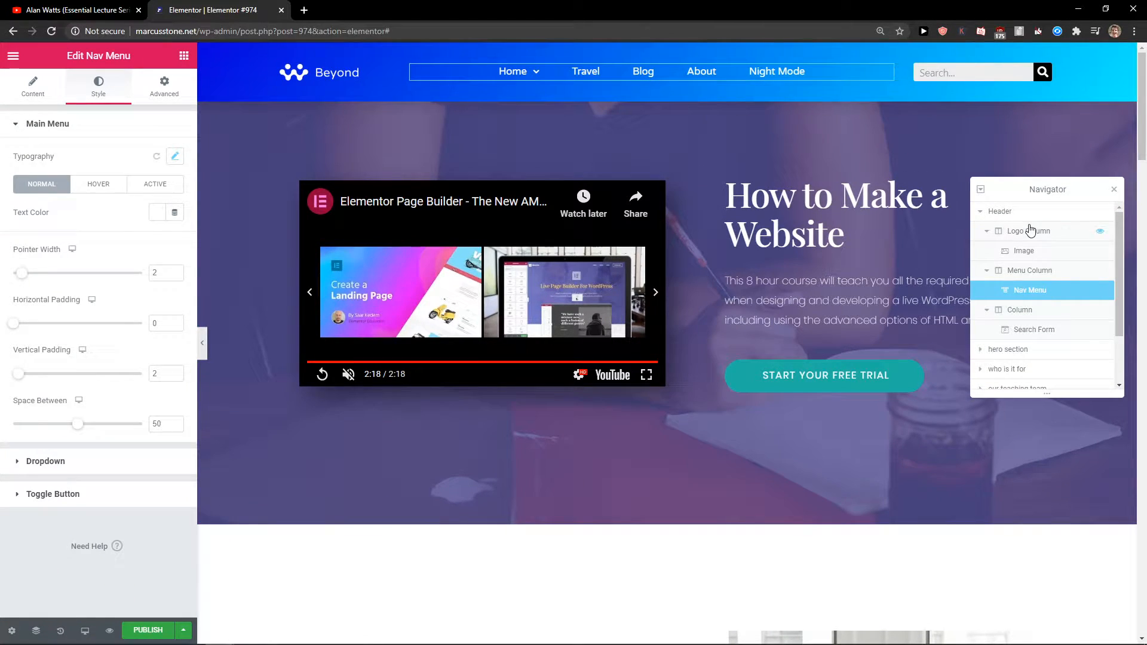
mouse_move(1017, 297)
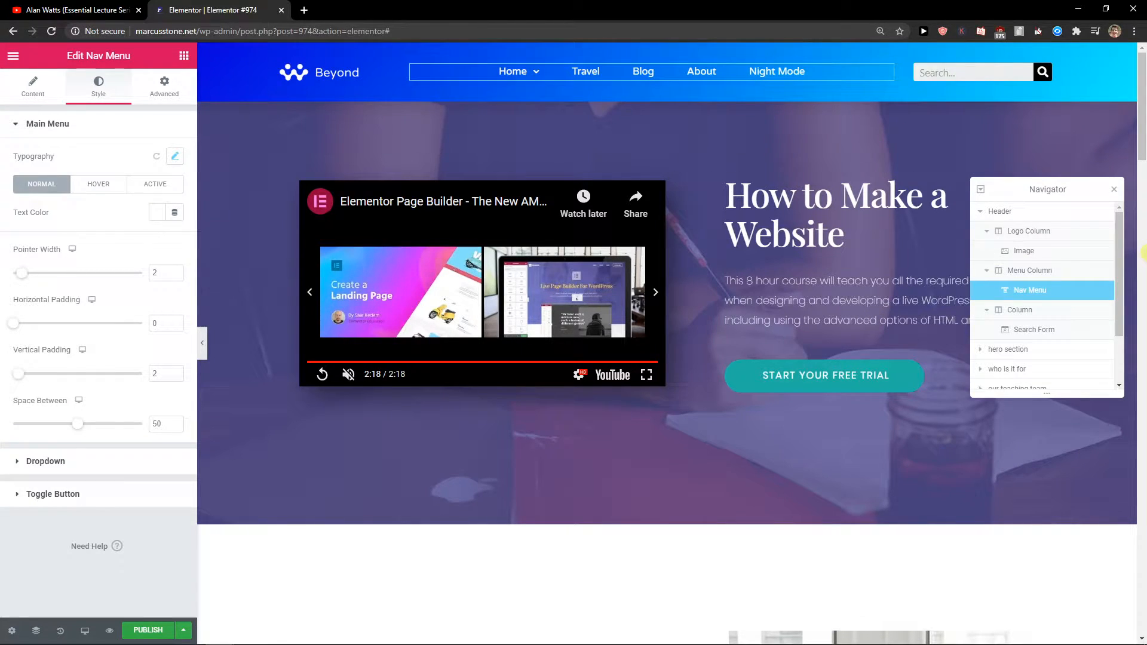
mouse_move(996, 296)
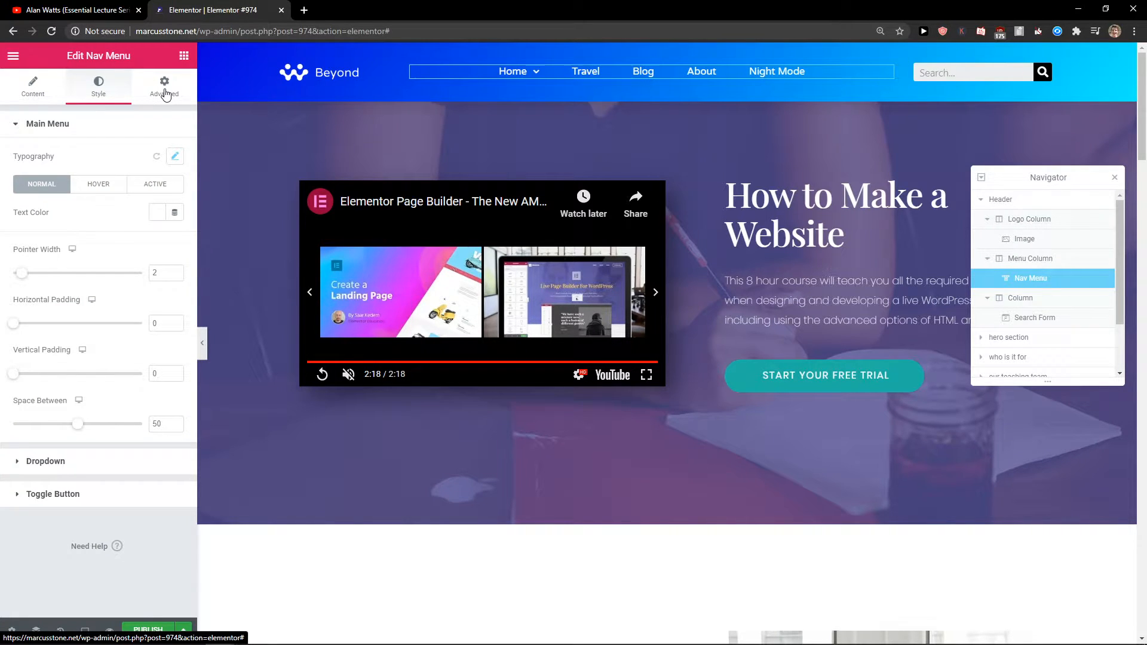
Reveal the nav menu's Advanced custom CSS down to the sticky-header auto-margin rule
click(165, 86)
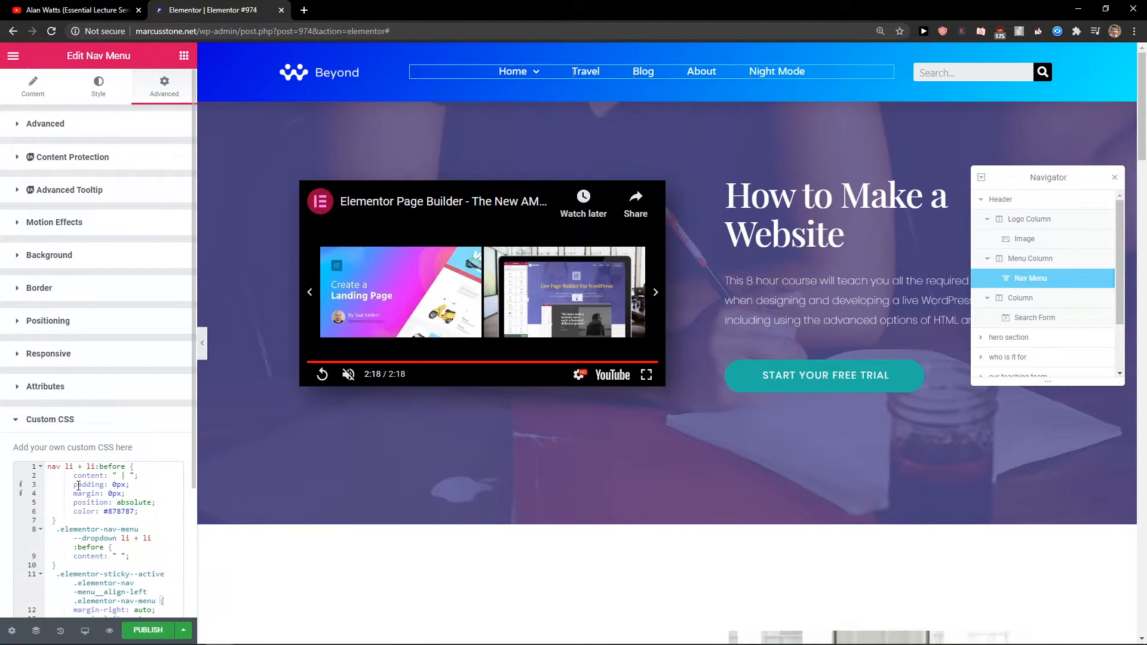
scroll(down, 3)
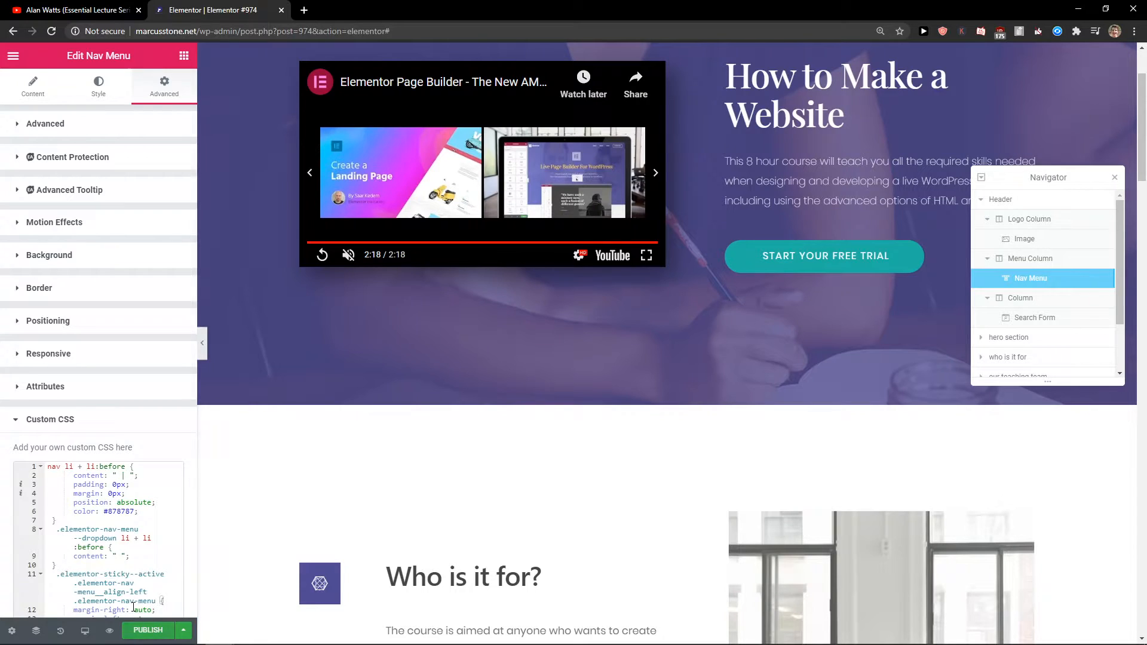
scroll(down, 3)
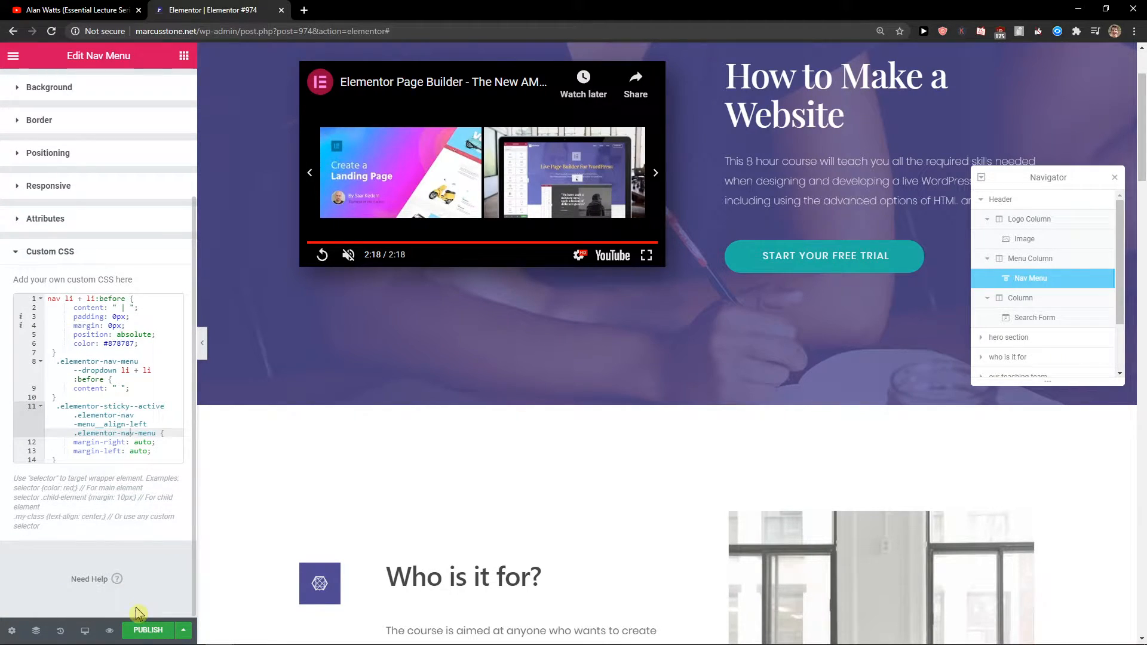
mouse_move(110, 631)
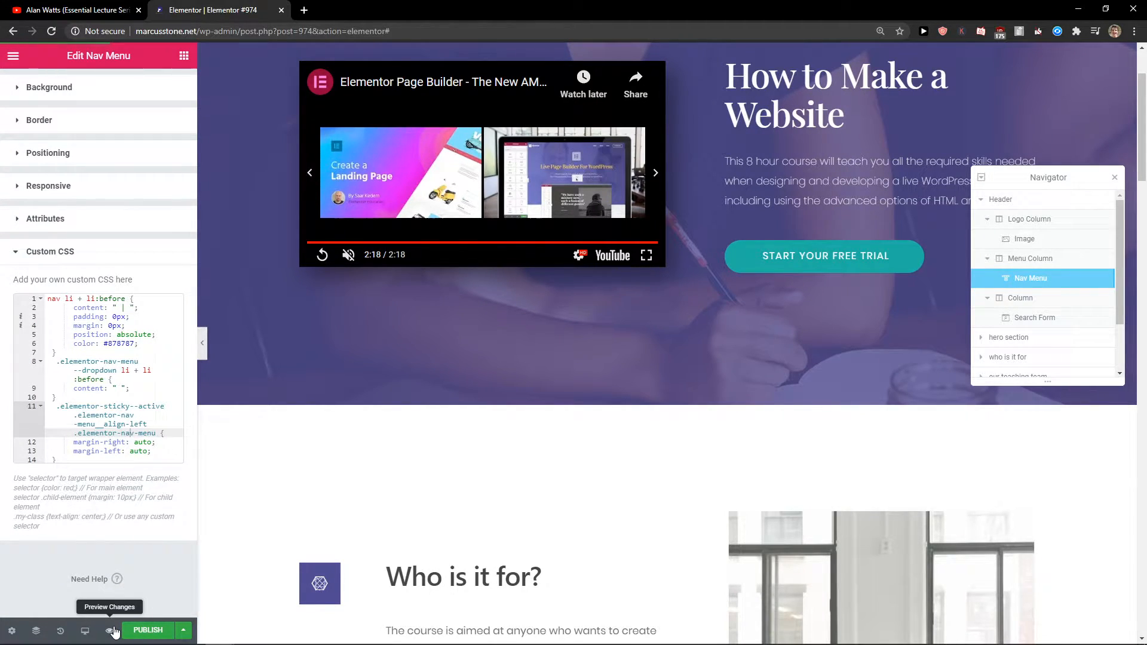
Preview the page with the header menu in a new tab, then return to the editor
click(110, 630)
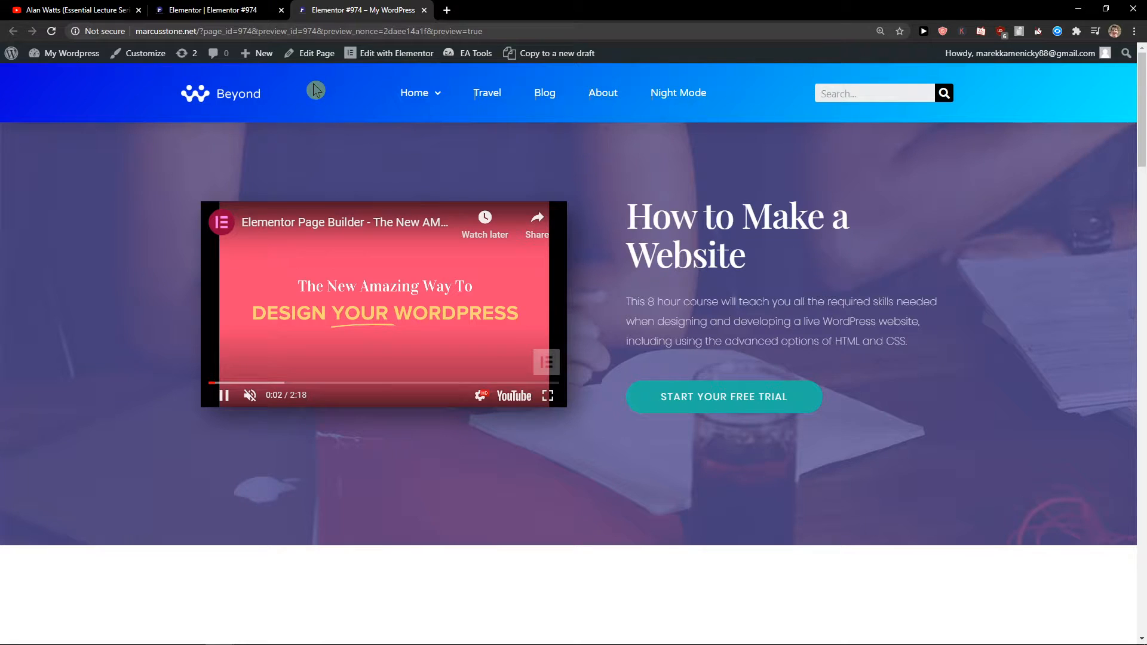
click(215, 9)
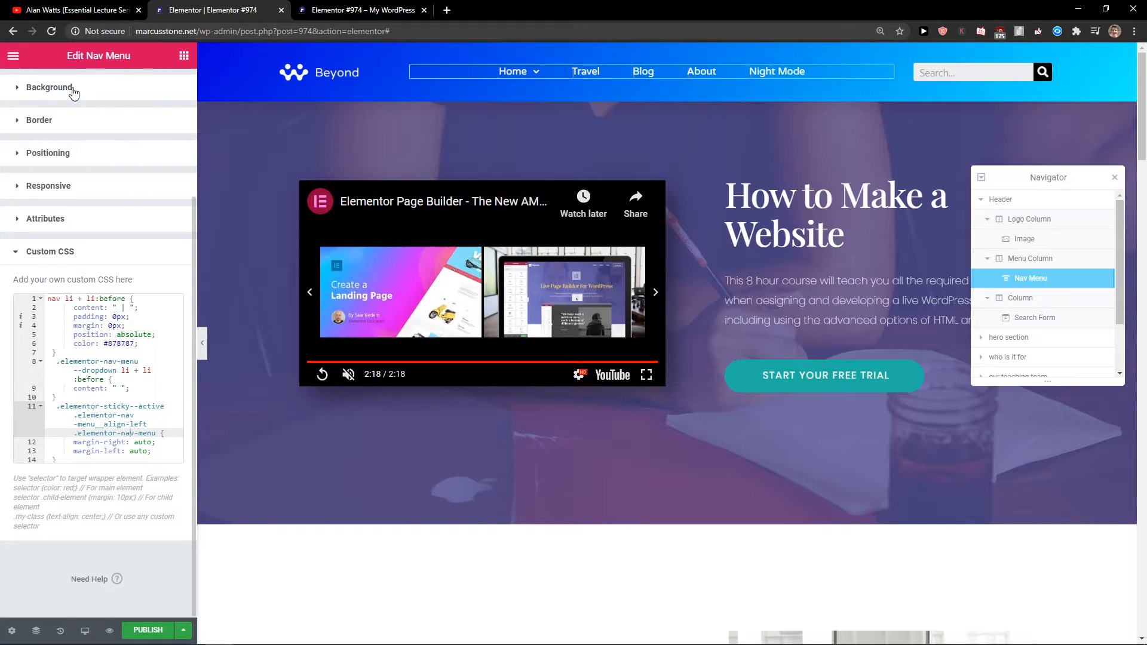
Set the nav menu's horizontal padding to 18 and space between items to 35
click(12, 54)
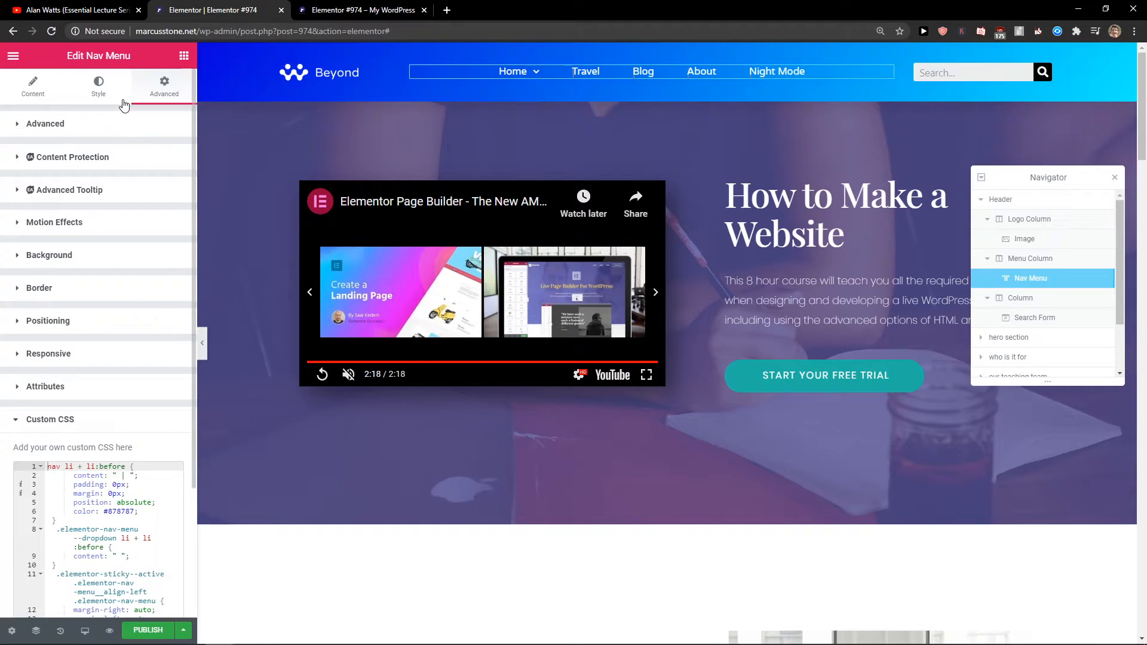
click(98, 86)
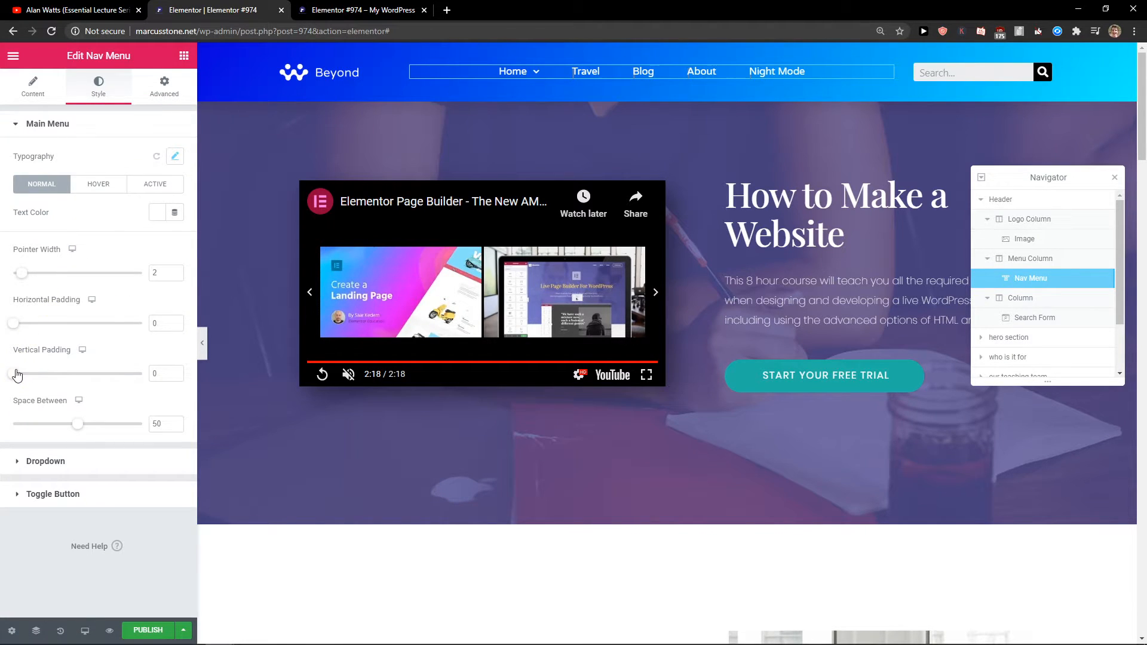
drag(13, 374, 24, 374)
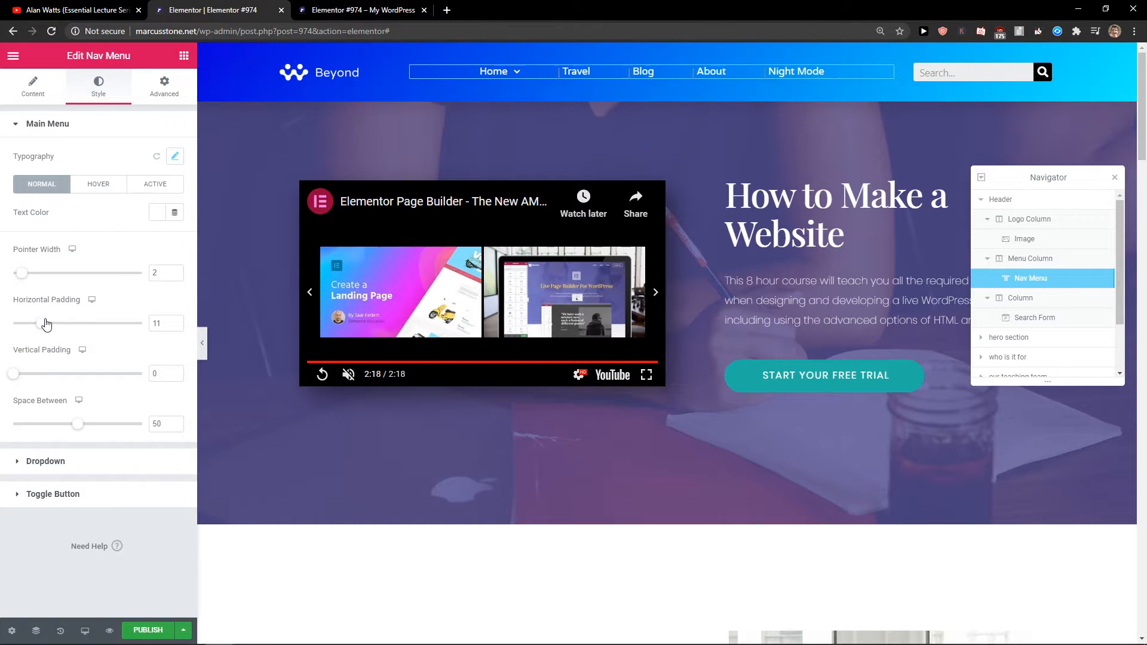
drag(46, 323, 59, 323)
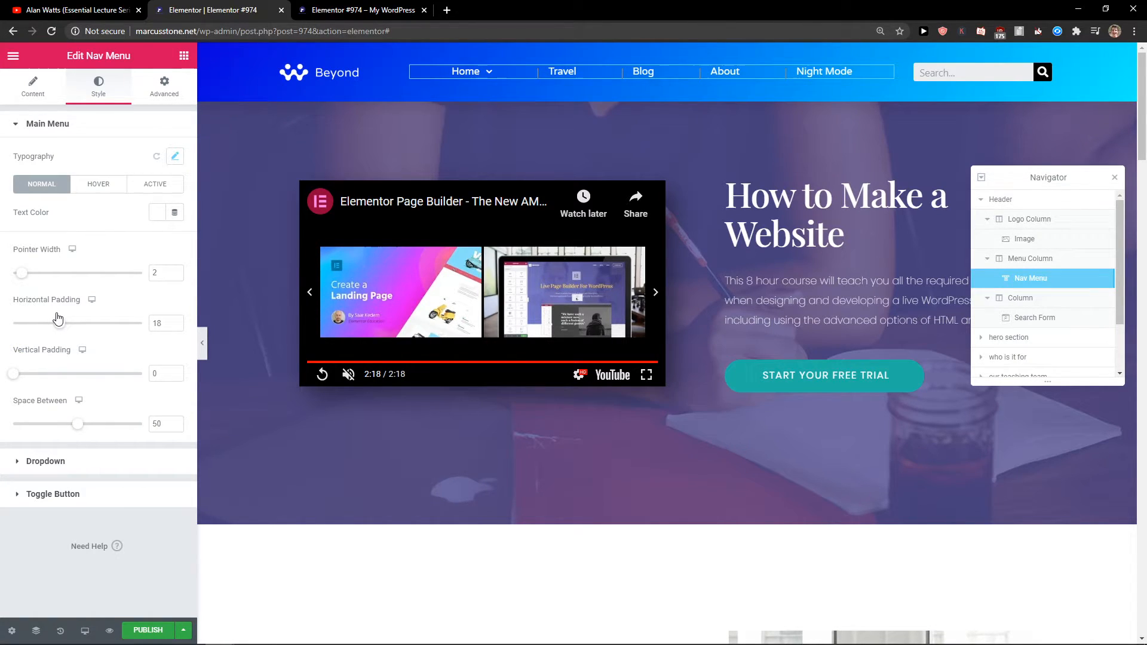
drag(79, 423, 73, 423)
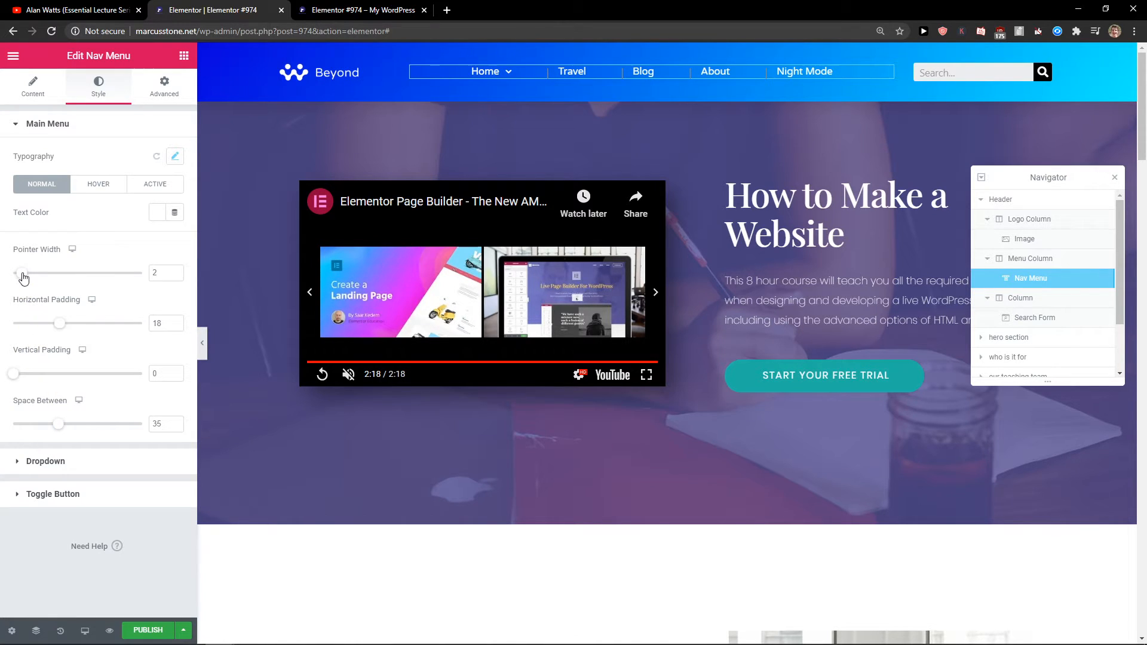
Set the pointer width to 0 and the vertical padding to 2
drag(21, 273, 10, 273)
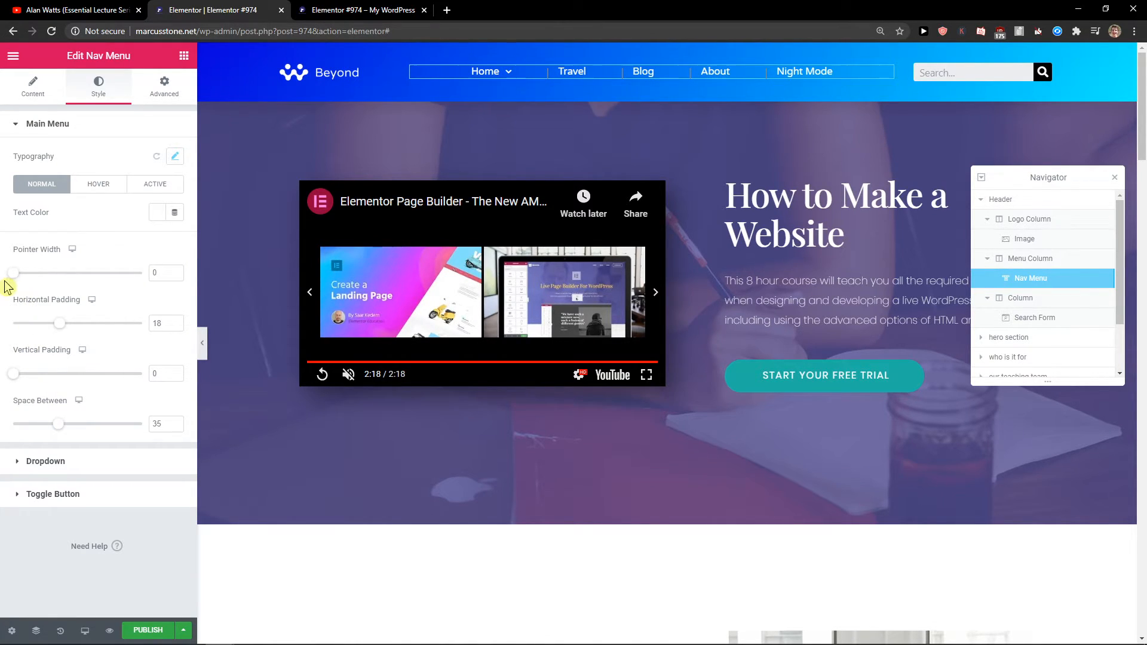
drag(13, 374, 33, 374)
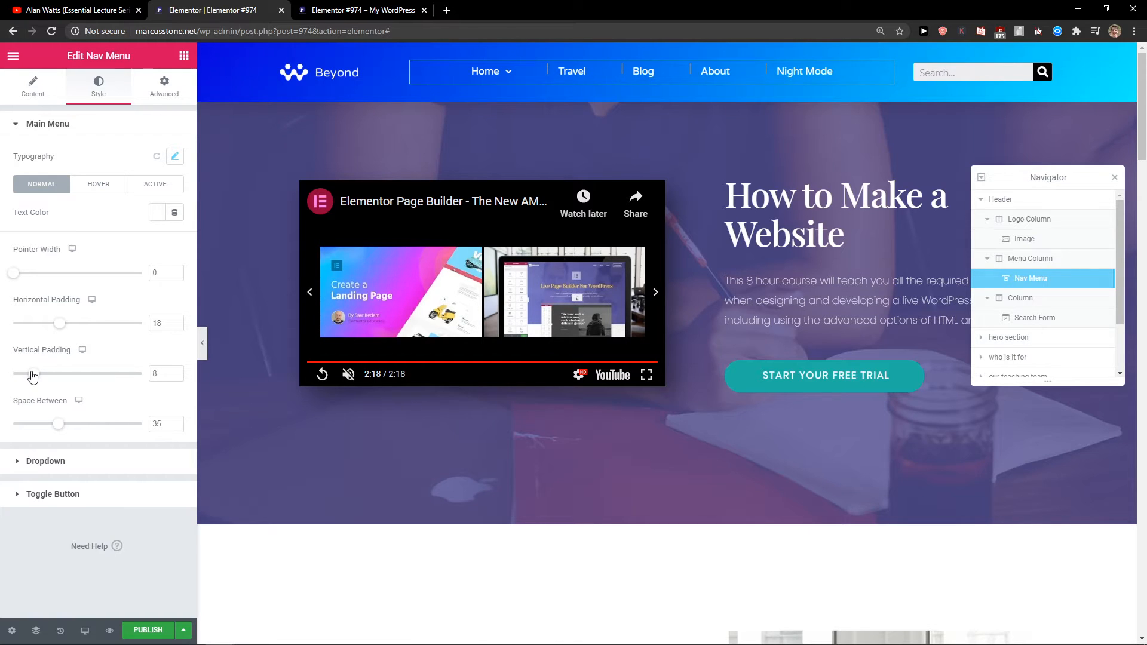
drag(59, 374, 18, 374)
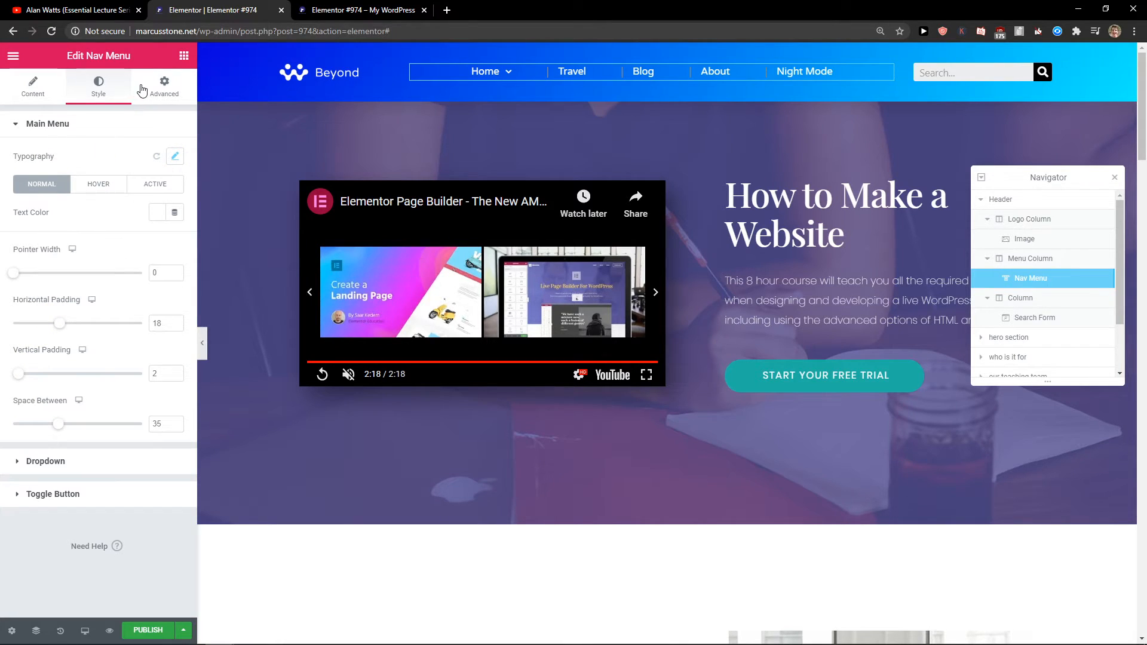
Reopen the nav menu's custom CSS showing the separator and sticky-header rules
click(163, 84)
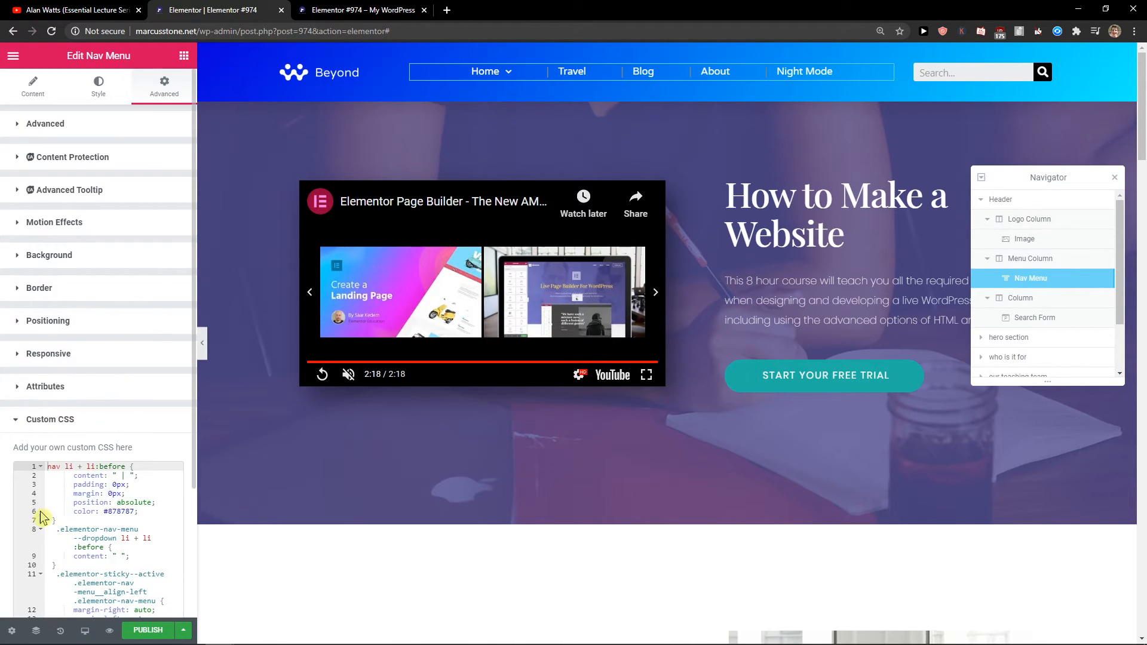
scroll(down, 3)
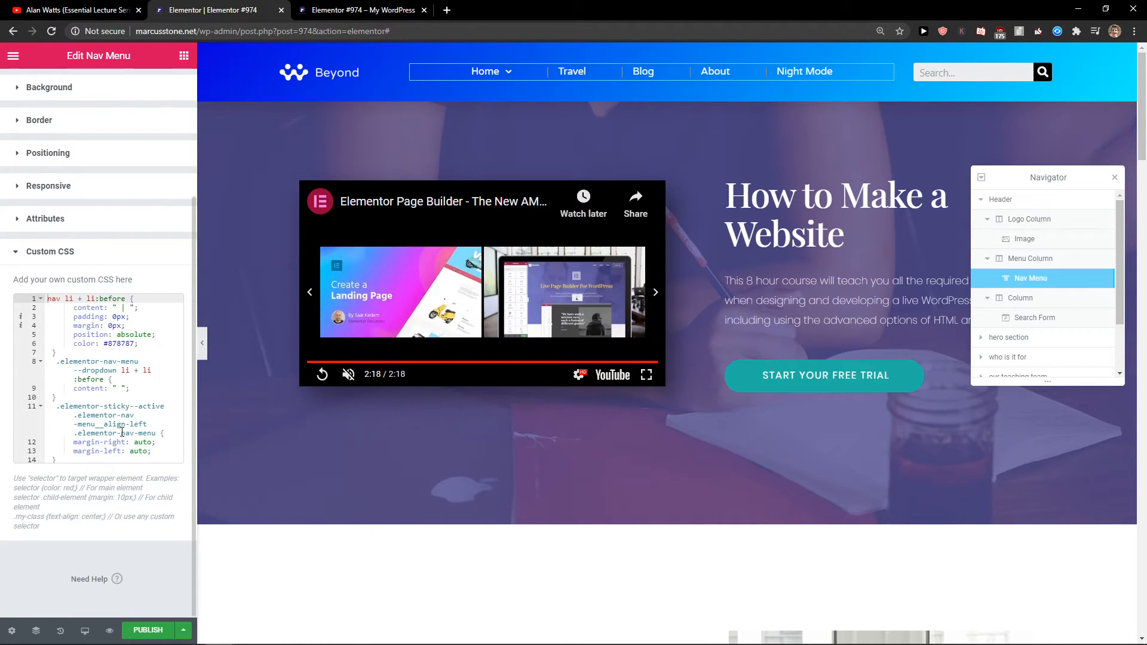